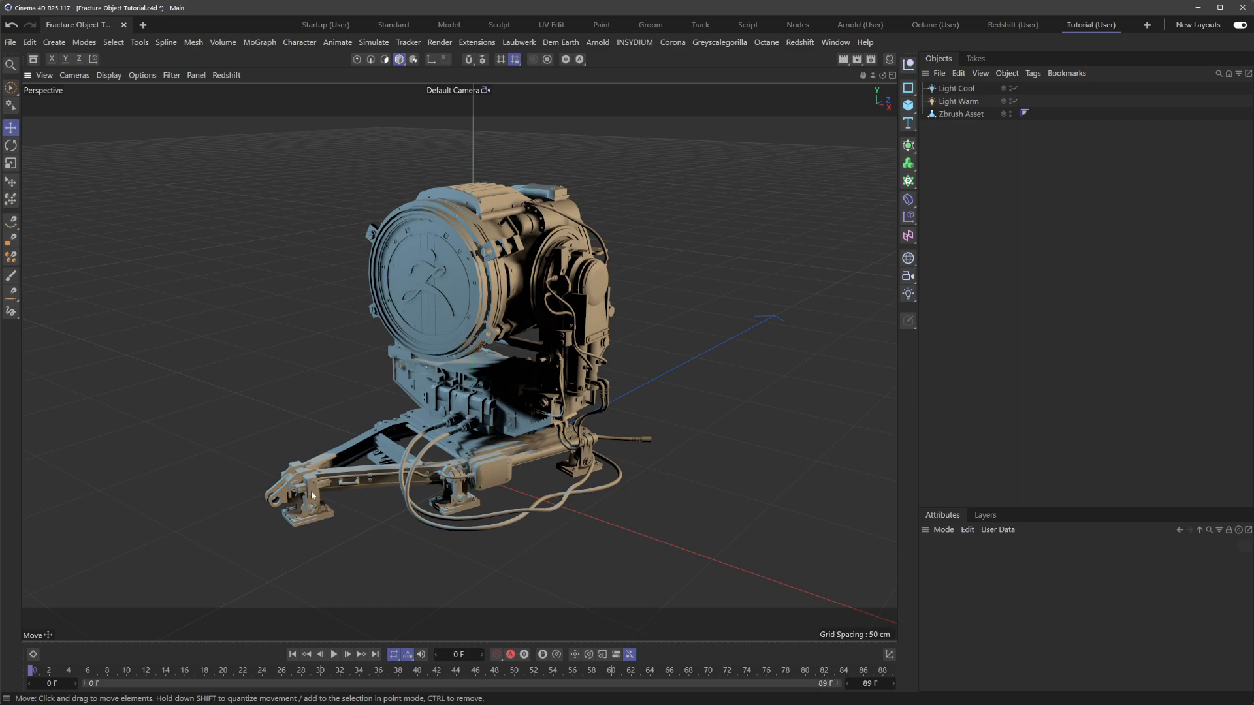
Zoom in on the model and select the Zbrush Asset object
scroll("down", 3)
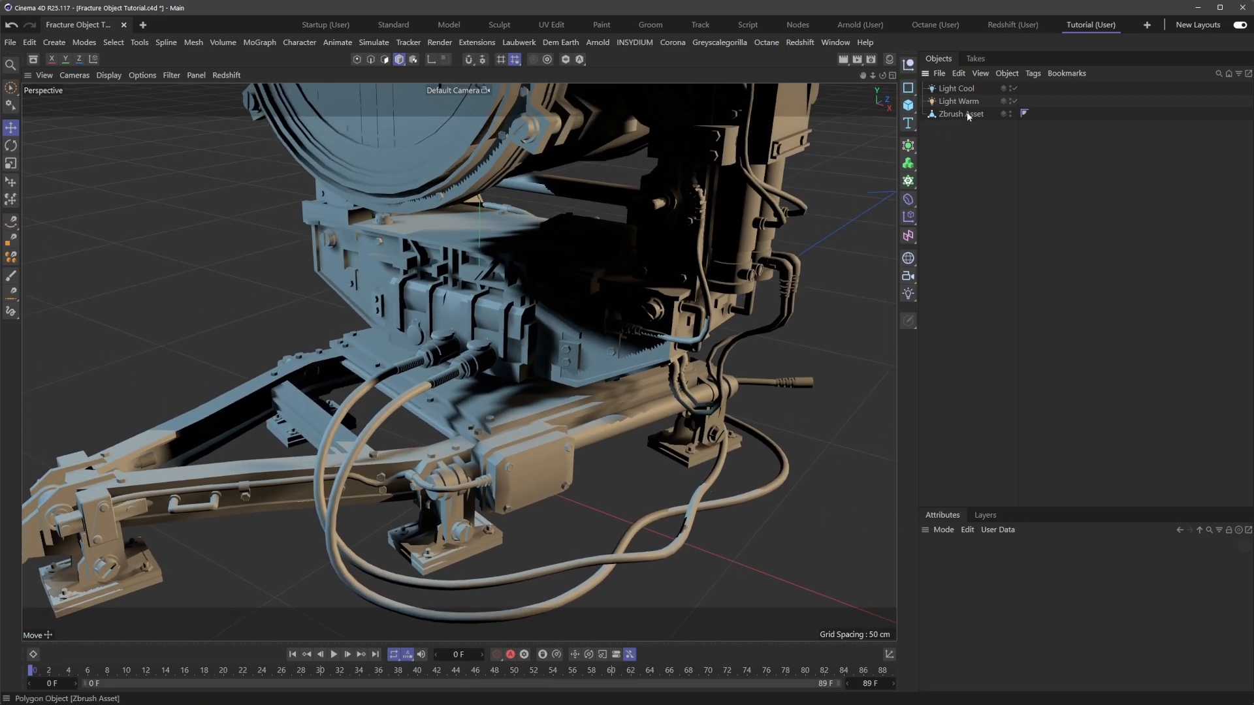
left_click(961, 114)
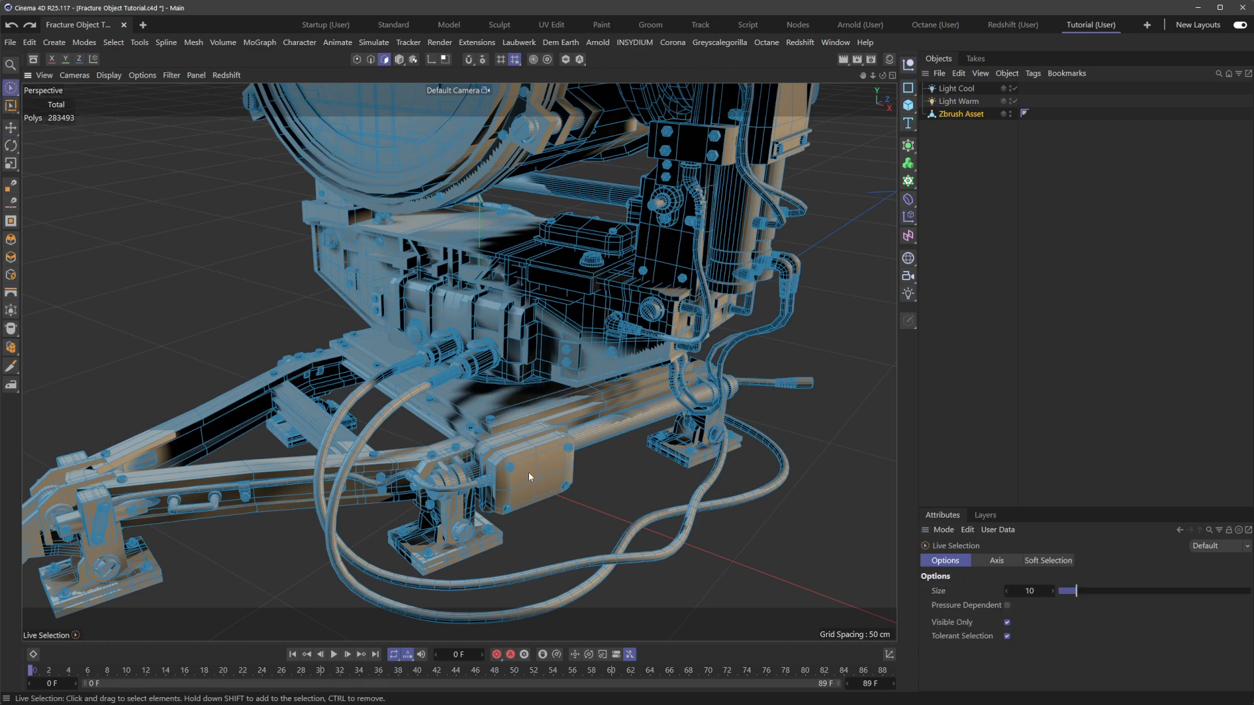
Select the small box's 248 faces, try Mesh > Clone, then cancel
left_click(531, 467)
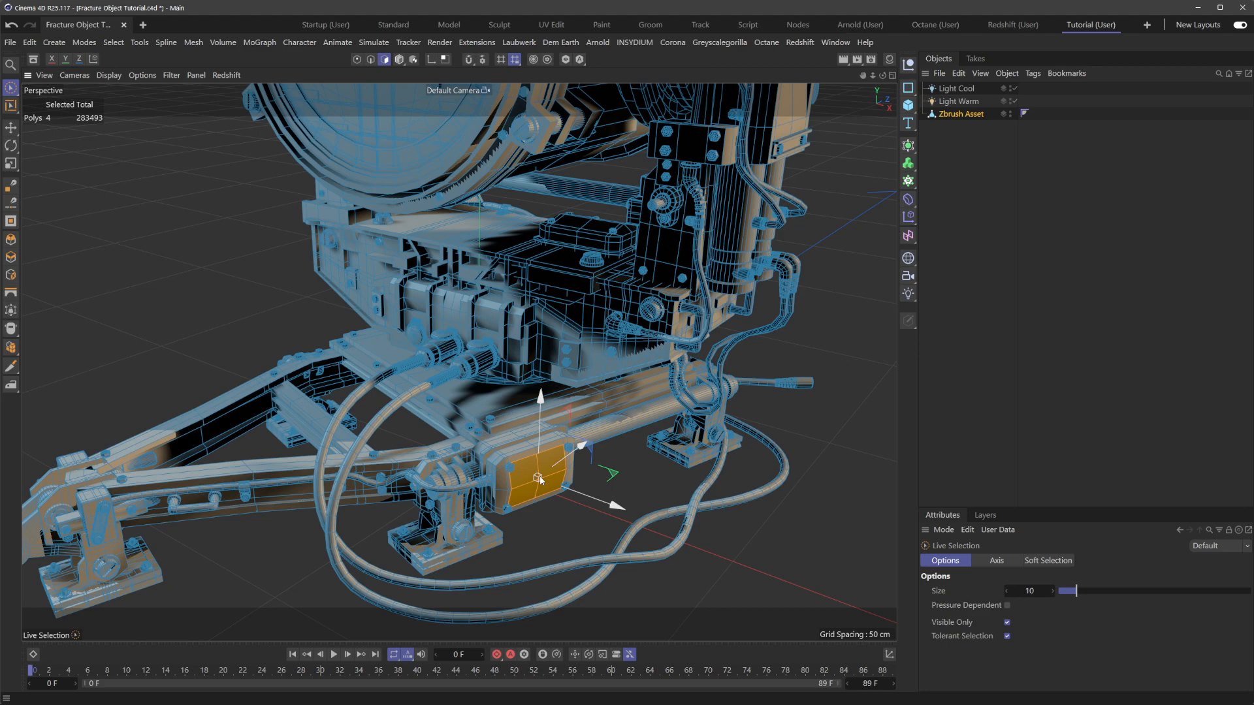
left_click(540, 478)
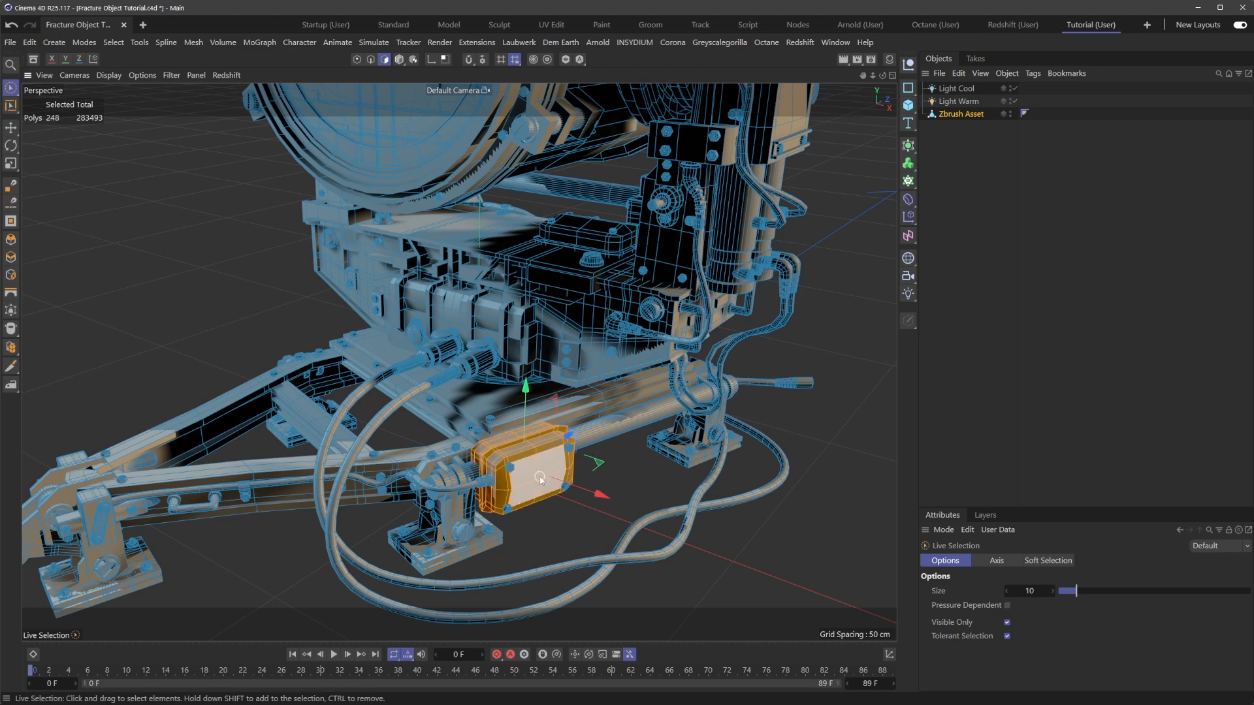
left_click_drag(544, 480, 712, 536)
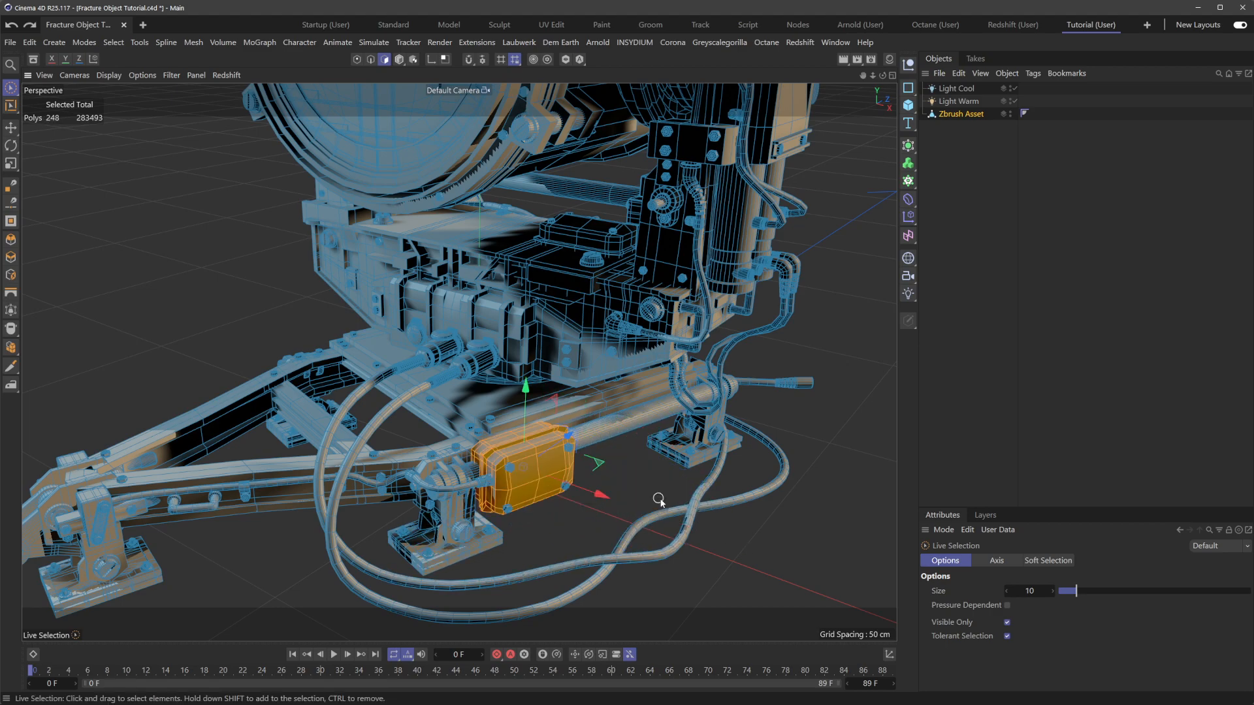
mouse_move(647, 450)
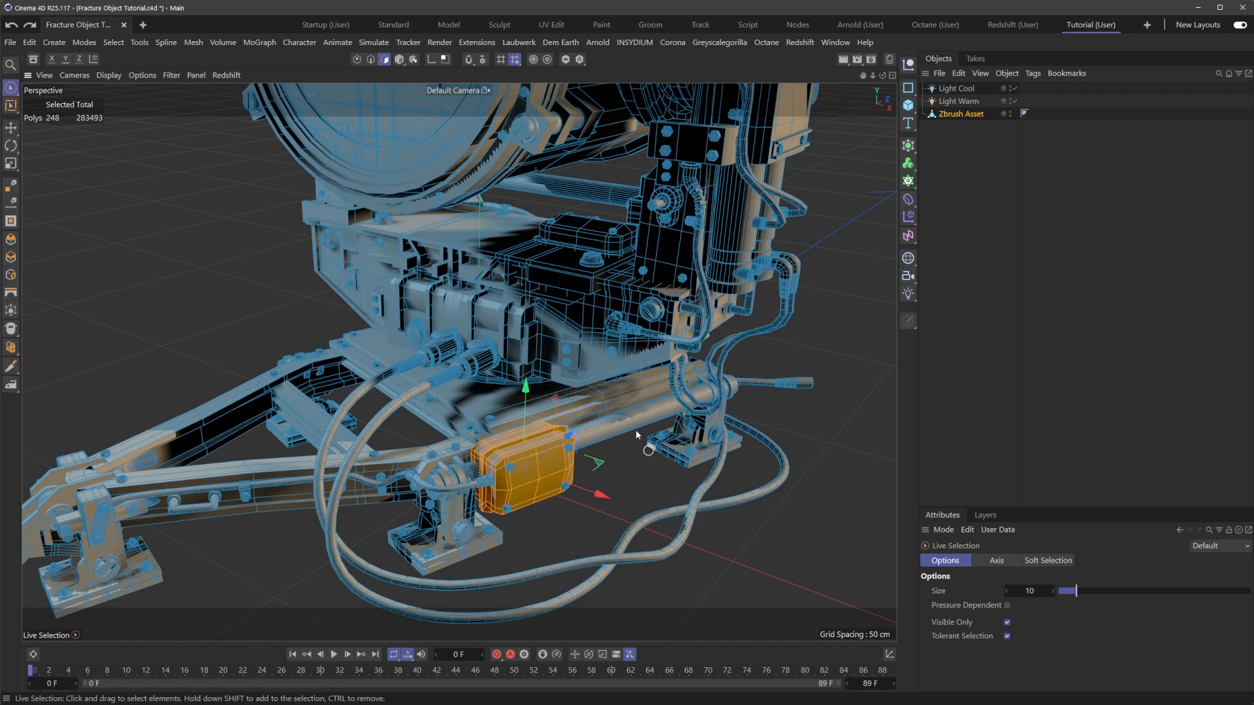
left_click(193, 43)
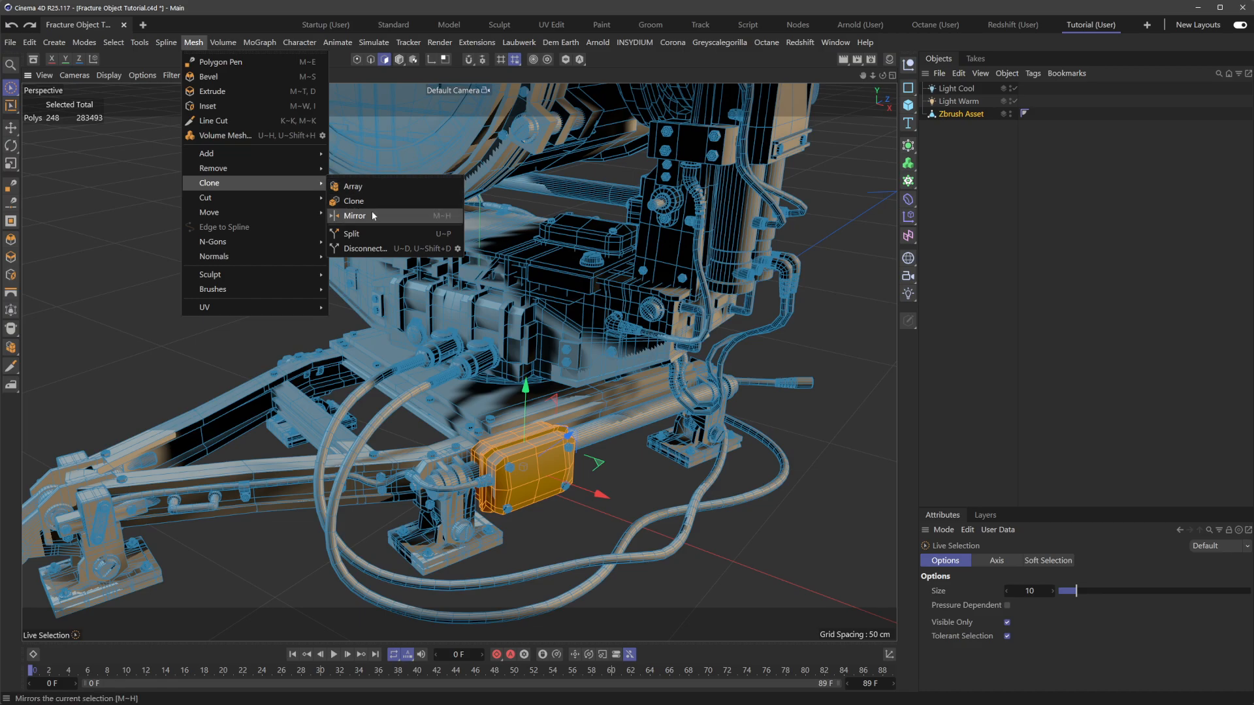
left_click(352, 201)
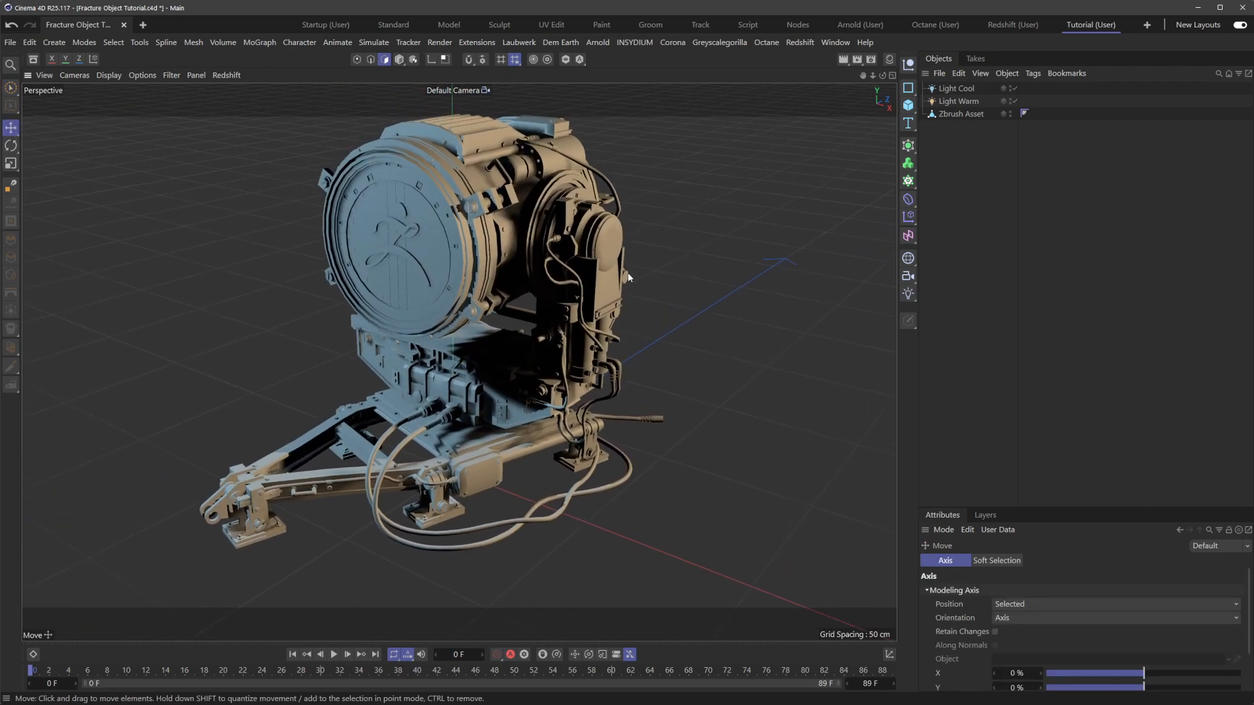
Add a MoGraph Fracture object, nest Zbrush Asset under it, and select Fracture
left_click(908, 180)
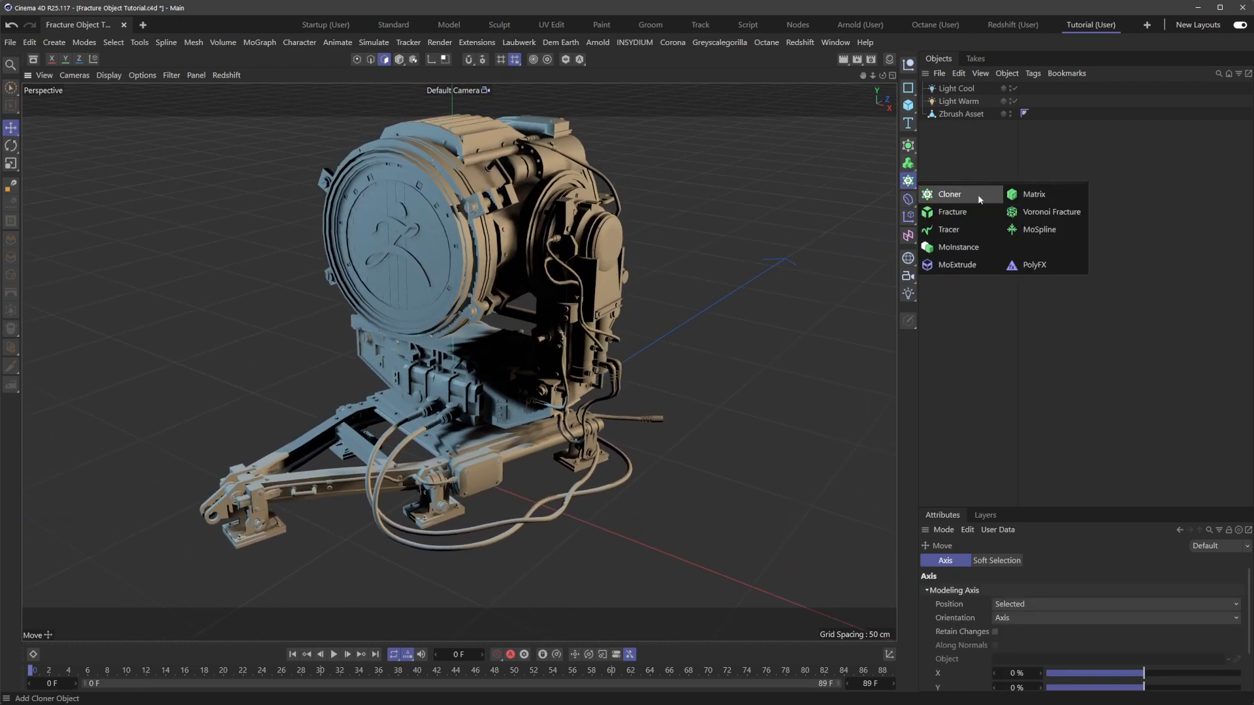
left_click(950, 212)
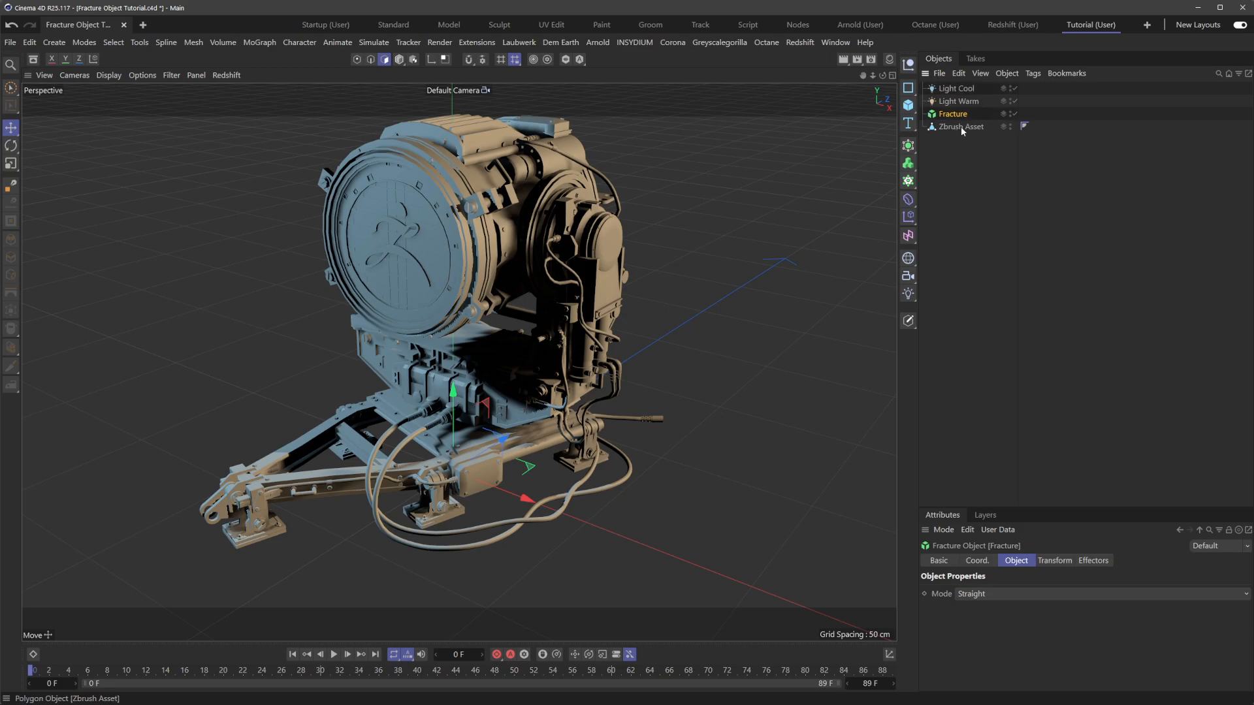
left_click(966, 126)
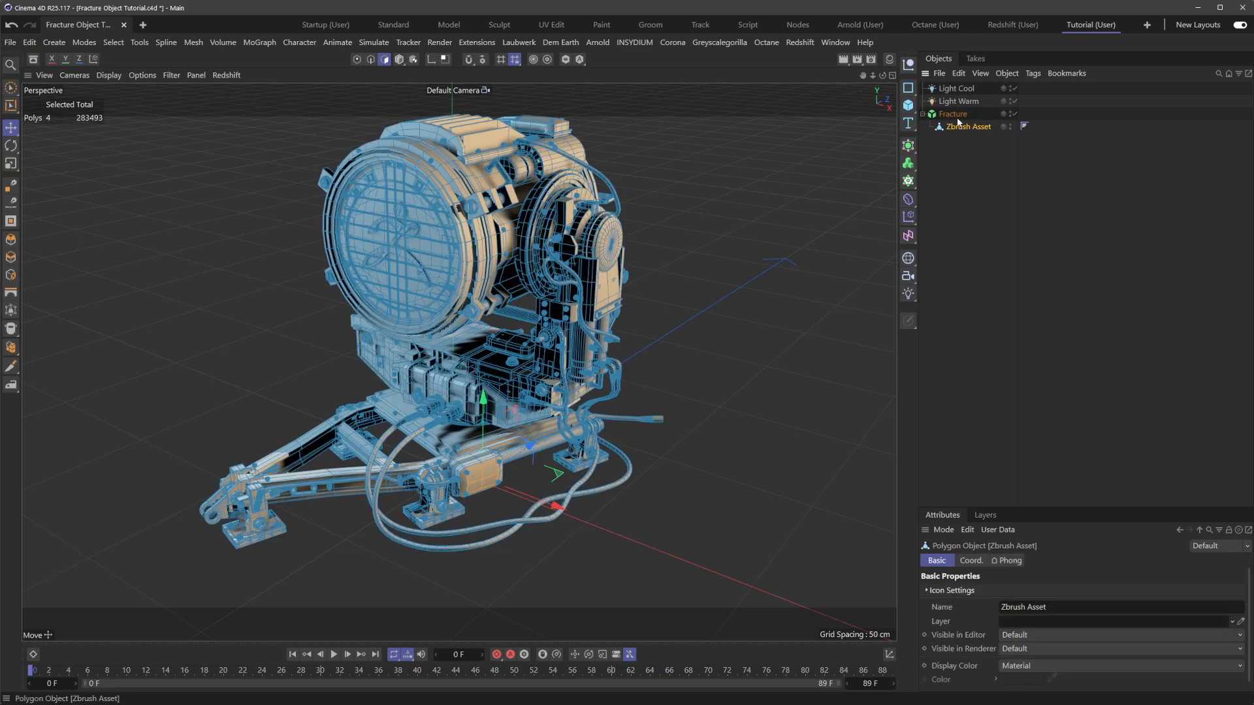
left_click(953, 113)
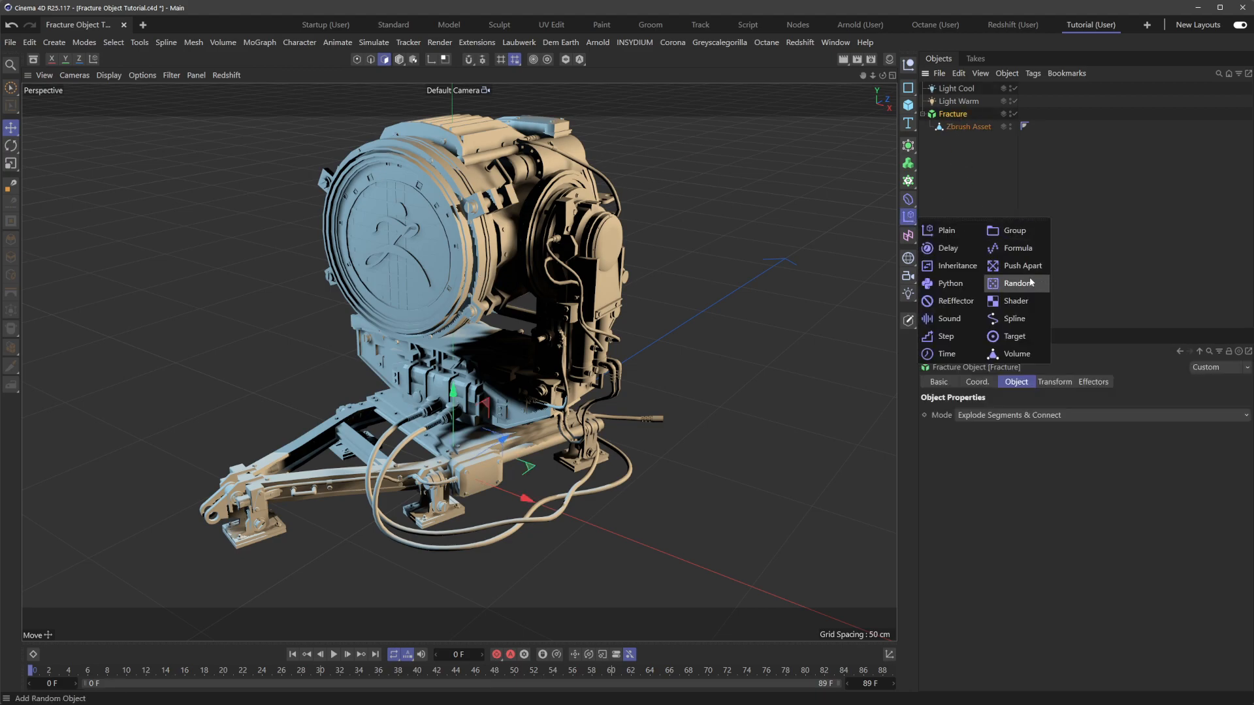
left_click(1020, 283)
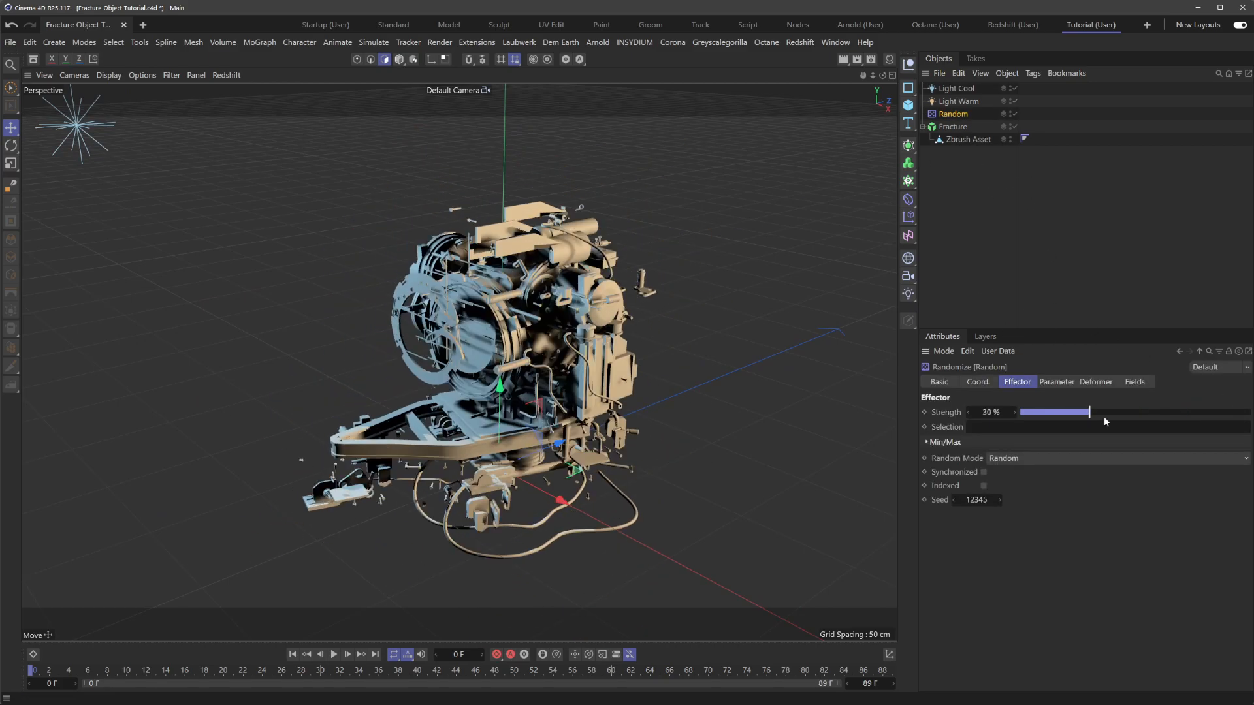
left_click_drag(1087, 413, 1220, 412)
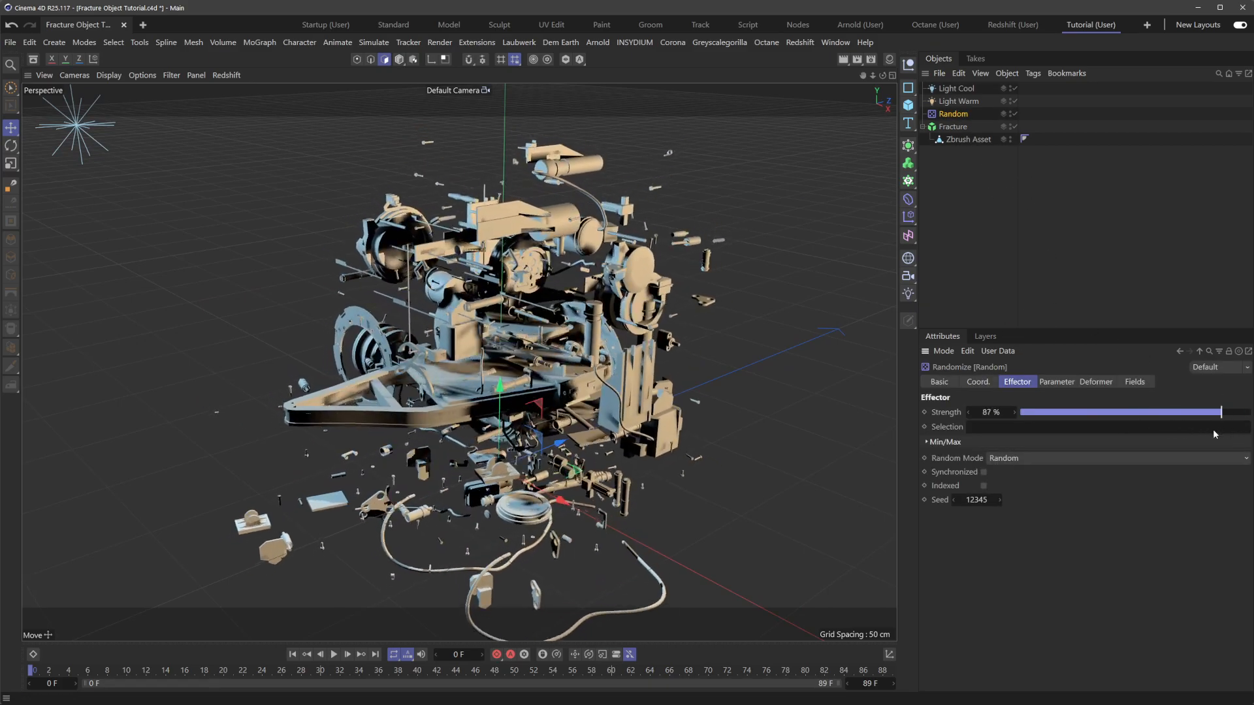
left_click_drag(1215, 412, 1188, 412)
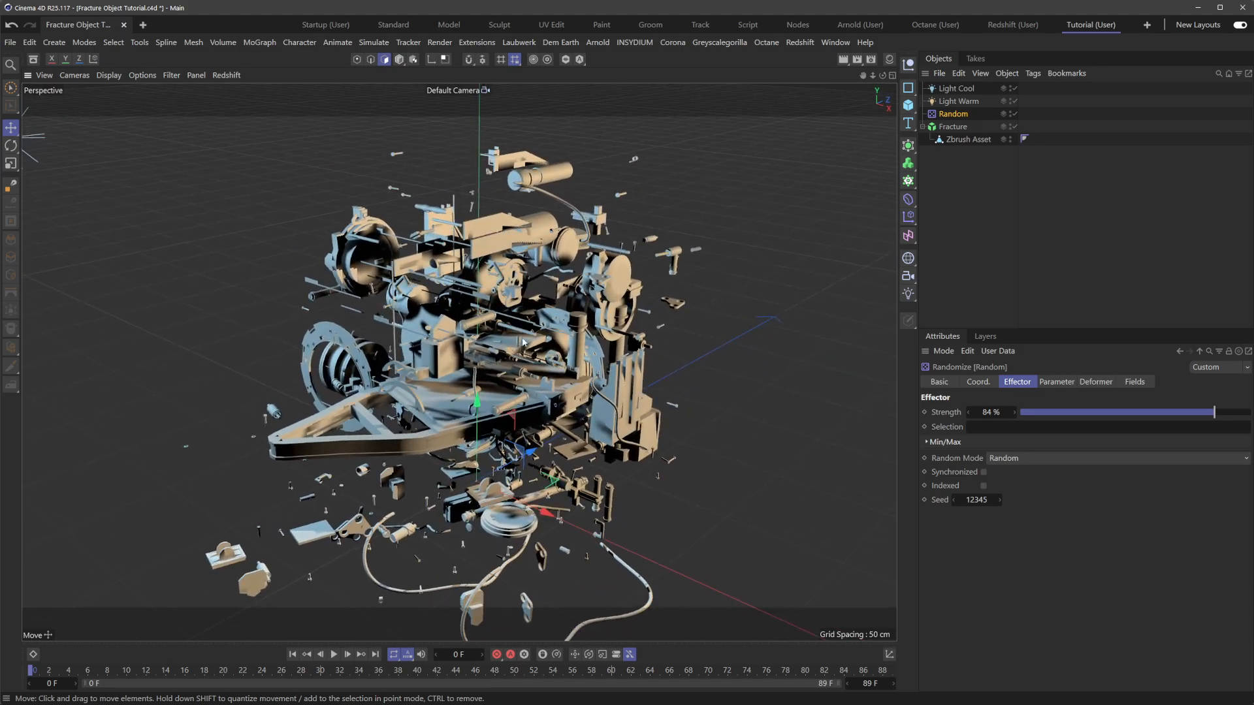
left_click(953, 113)
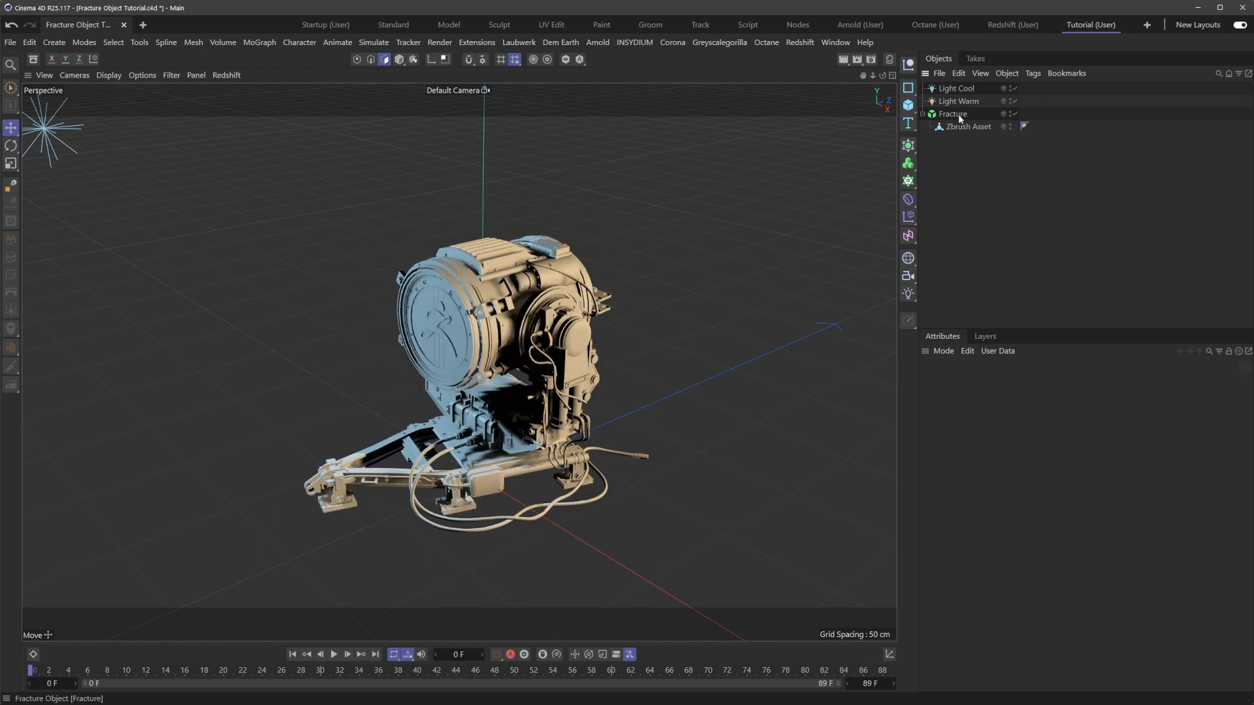
Make Fracture editable and expand the null to browse its Polygon pieces
left_click(952, 114)
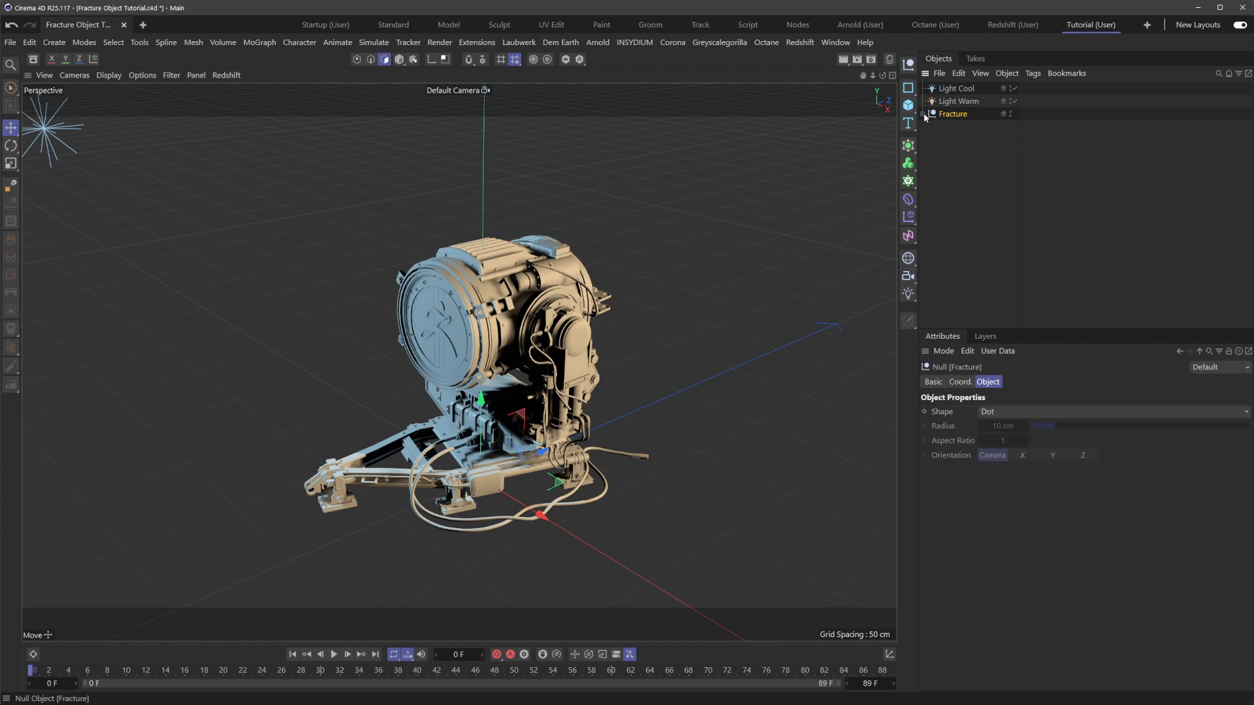
left_click(925, 114)
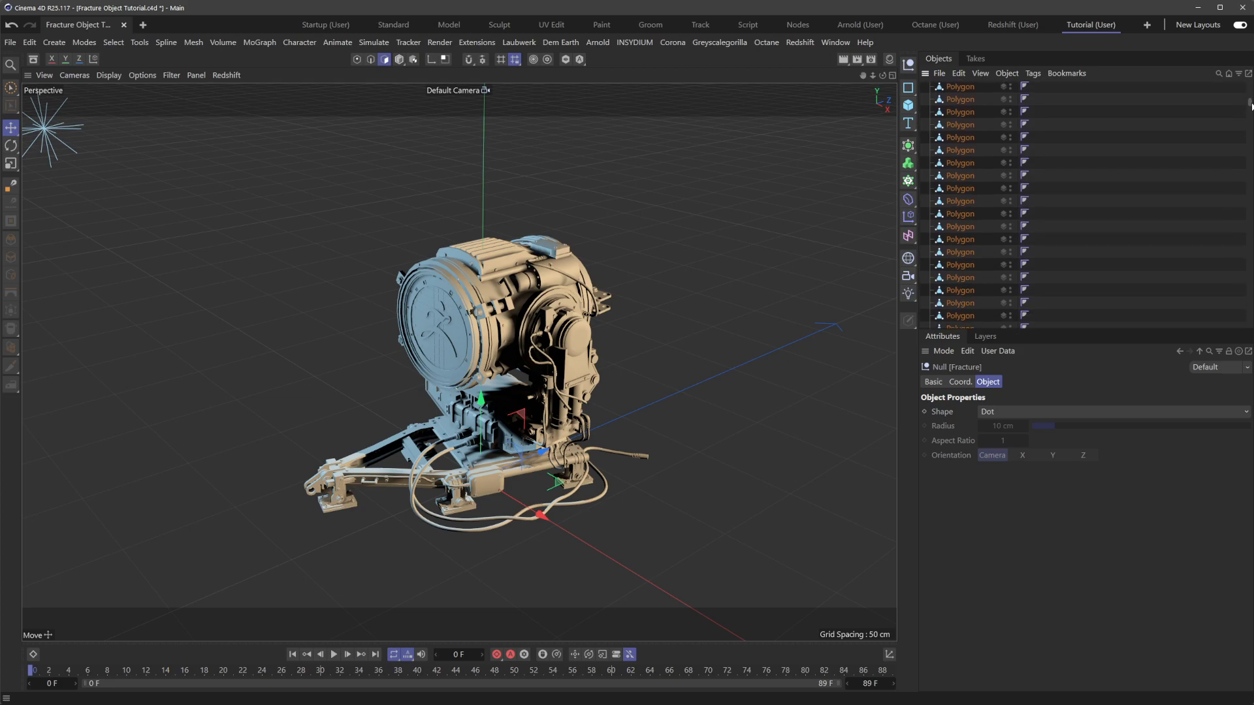
scroll("down", 3)
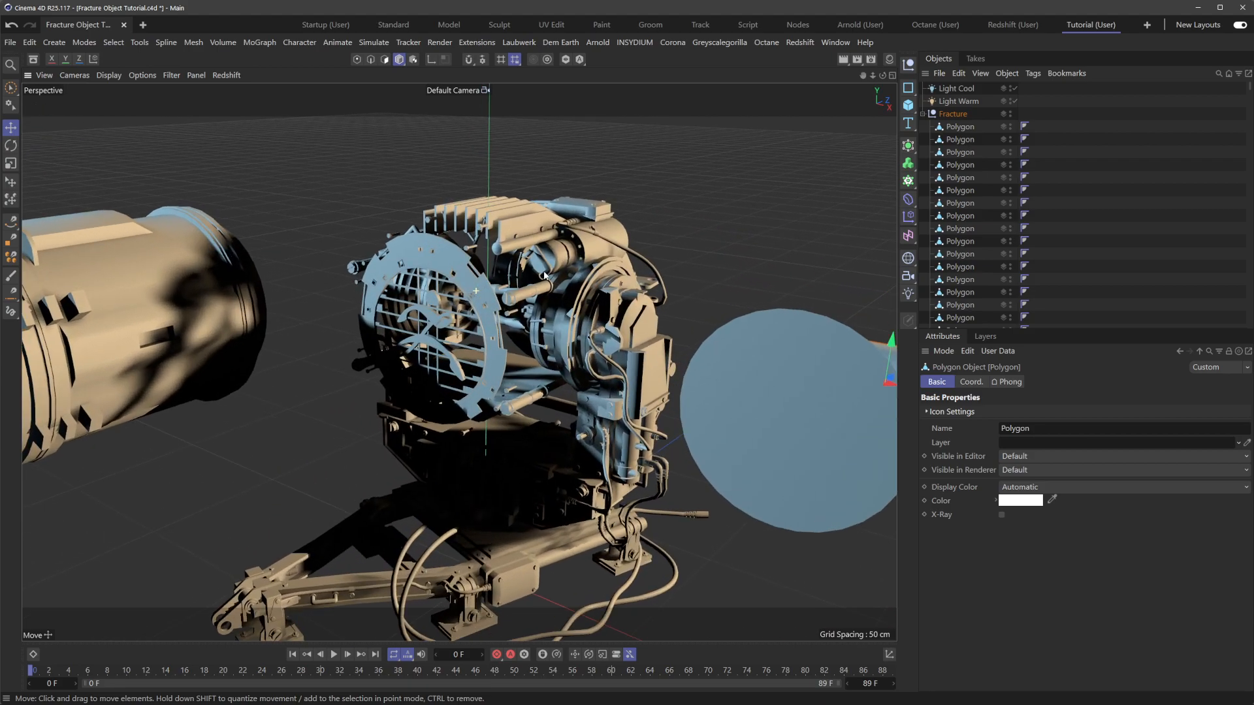
Drag the toothed front ring out from the lamp housing, then collapse and re-expand Fracture
left_click_drag(544, 275, 532, 290)
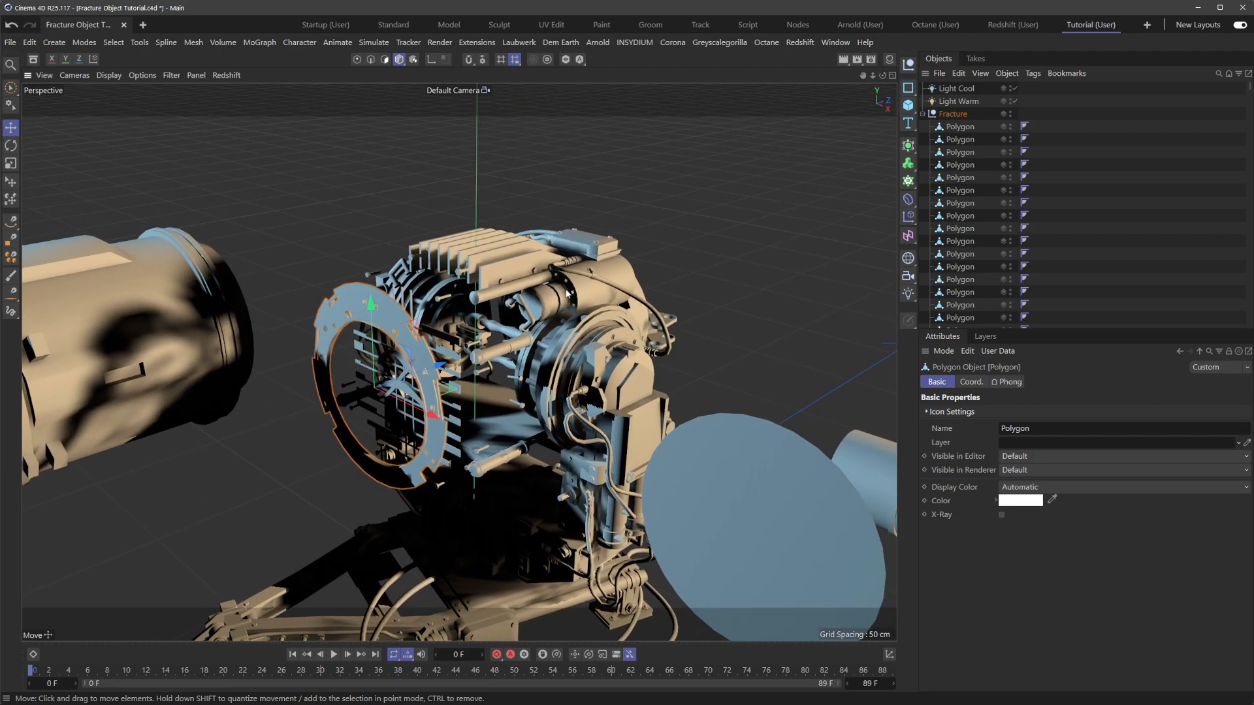
left_click(922, 114)
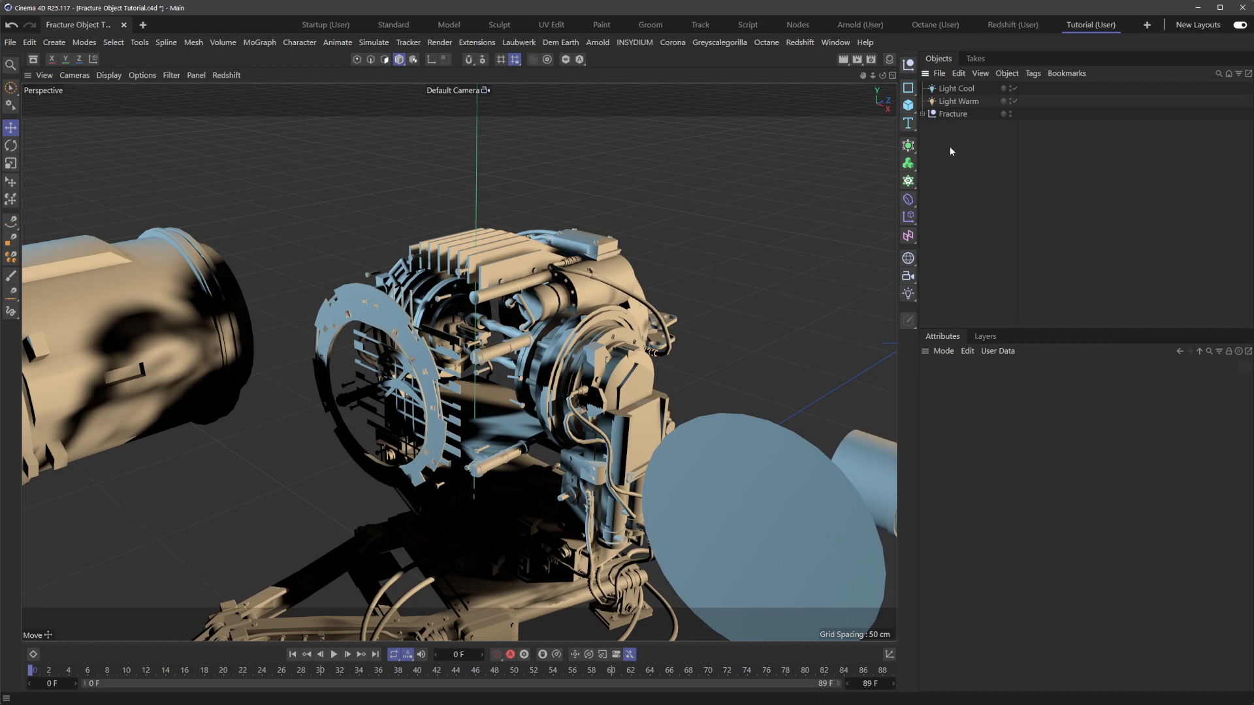
left_click(924, 113)
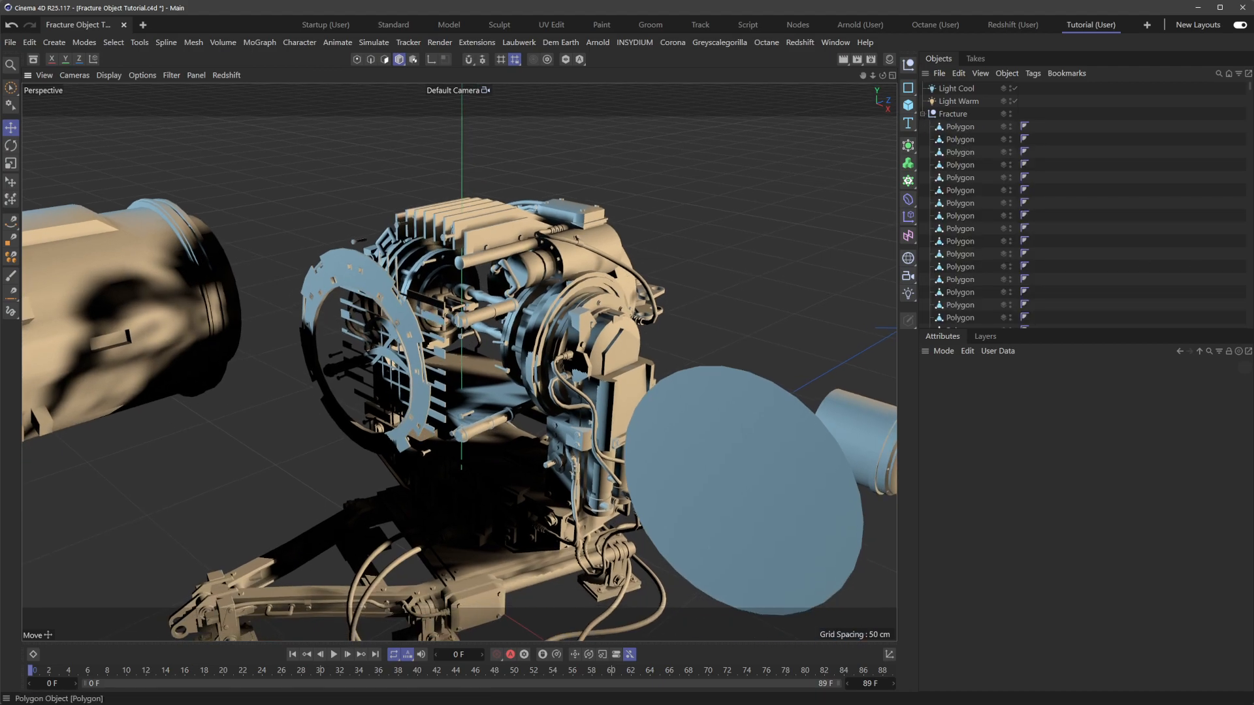